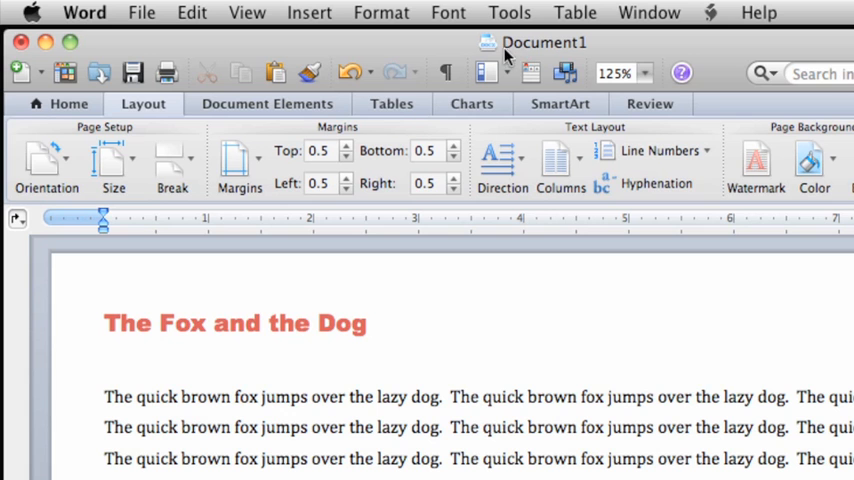
mouse_move(436, 48)
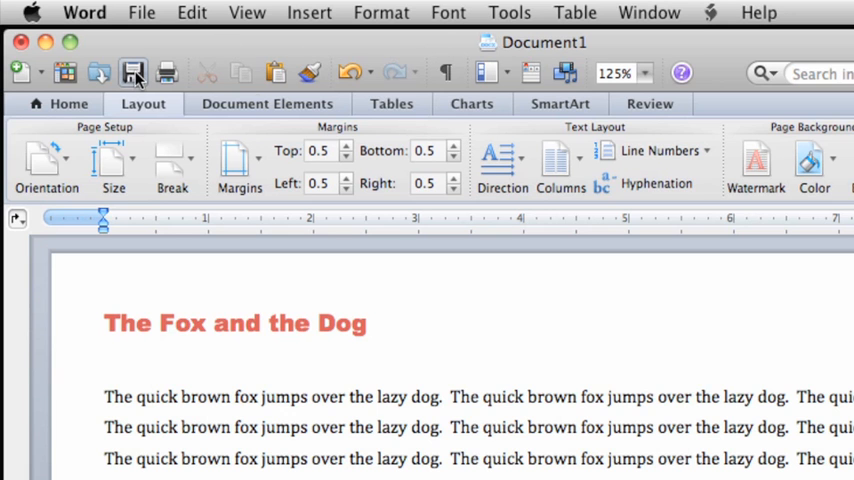
mouse_move(148, 36)
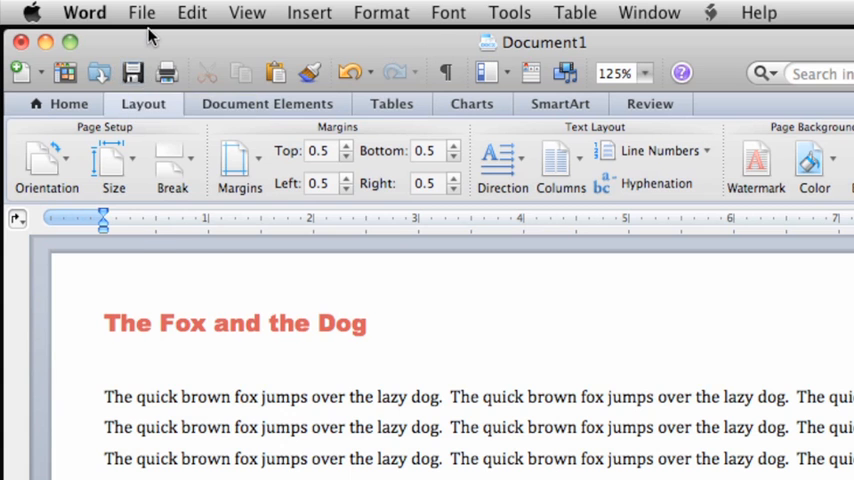
- Bring up the File menu for the 'The Fox and the Dog' document
left_click(142, 12)
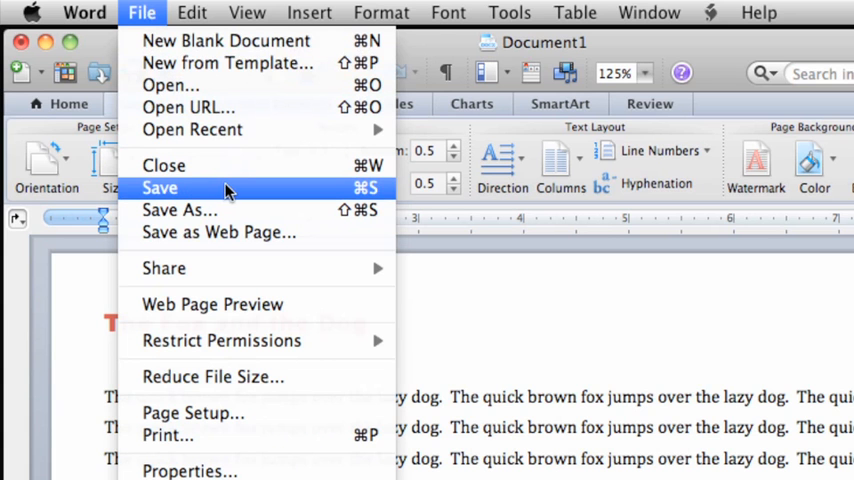
- Start Save and enter the file name 'Word Basics' in the Save As field
left_click(160, 188)
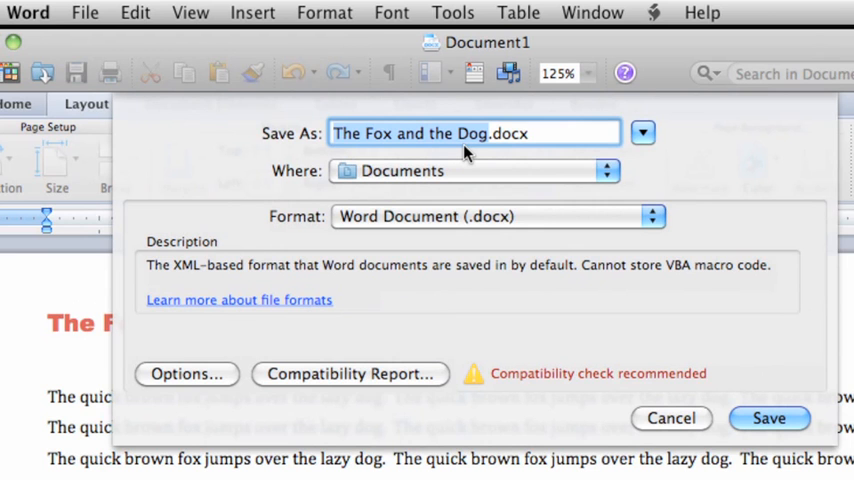
type("W.docx")
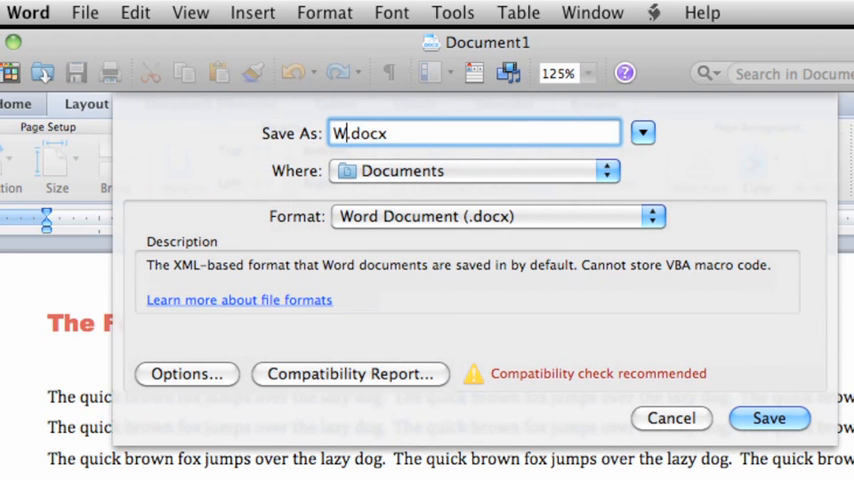
type("ord Basi")
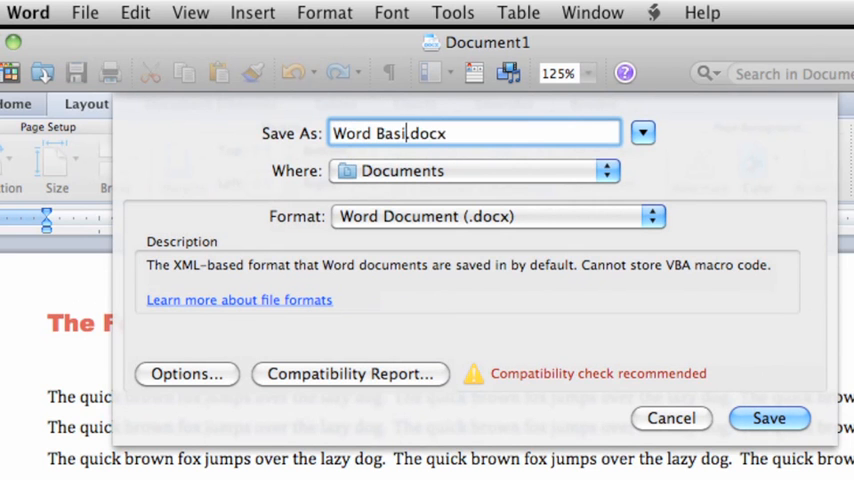
type("cs")
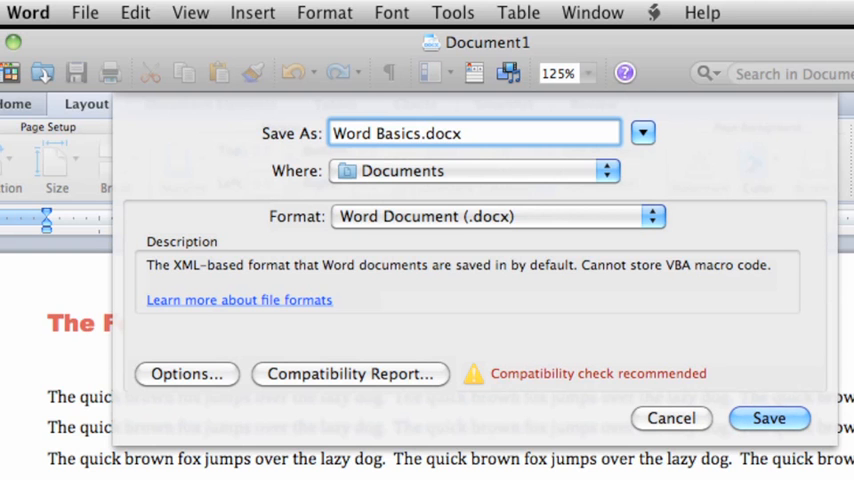
left_click(652, 216)
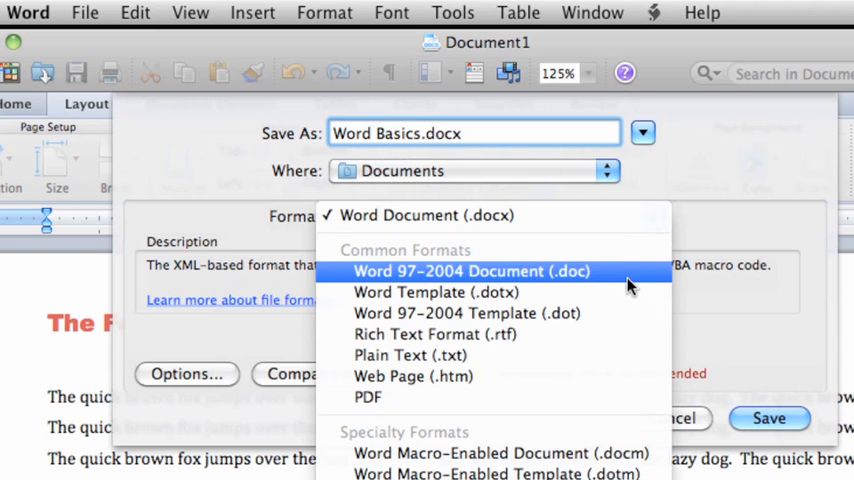
mouse_move(610, 420)
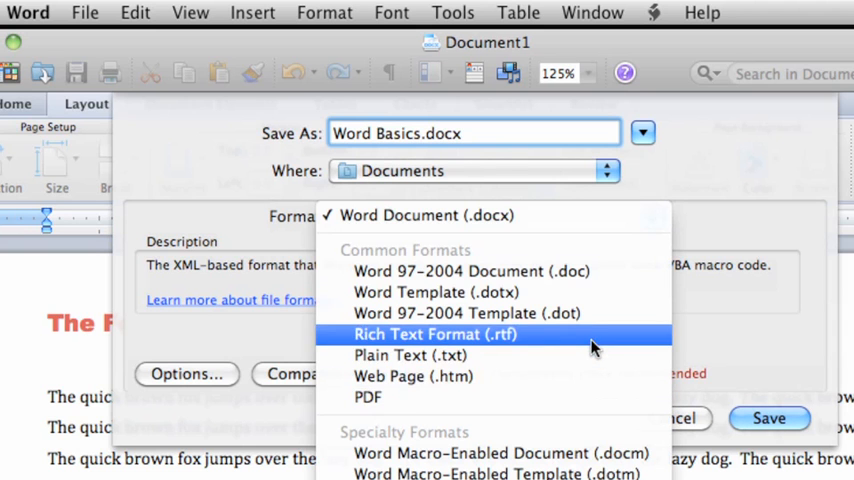
mouse_move(600, 396)
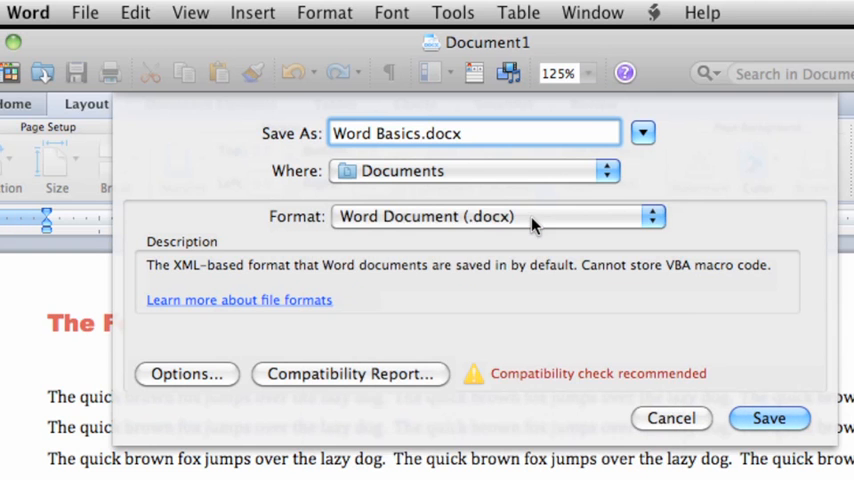
mouse_move(434, 148)
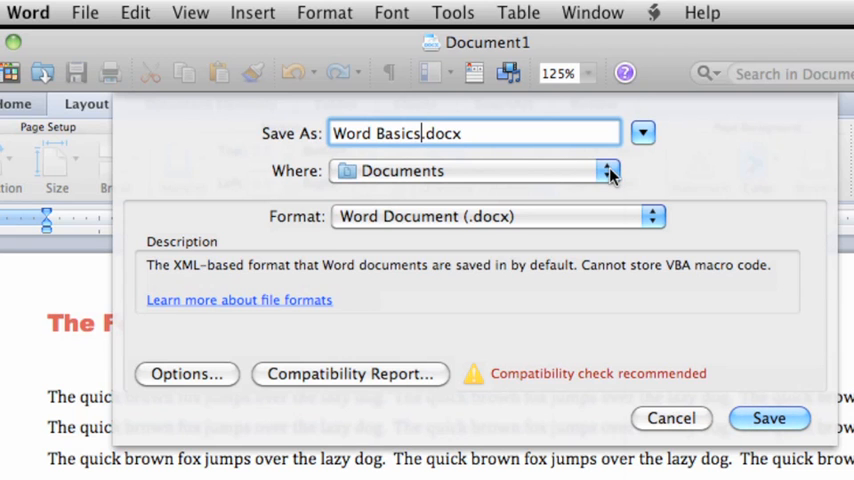
left_click(608, 172)
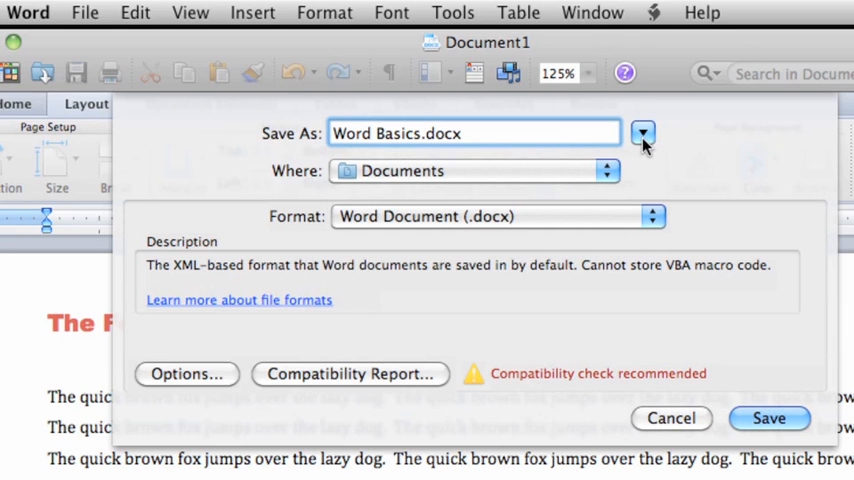
- Create a 'Word Practice' folder in Documents and save Word Basics.docx into it
left_click(420, 132)
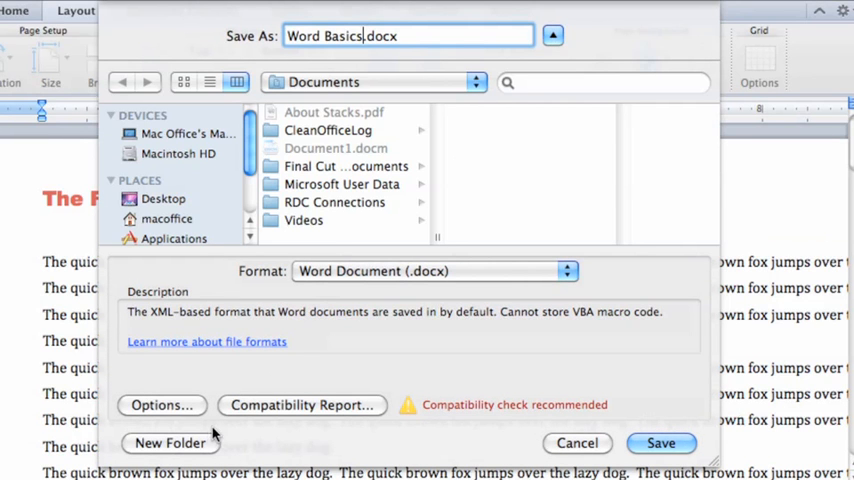
left_click(168, 442)
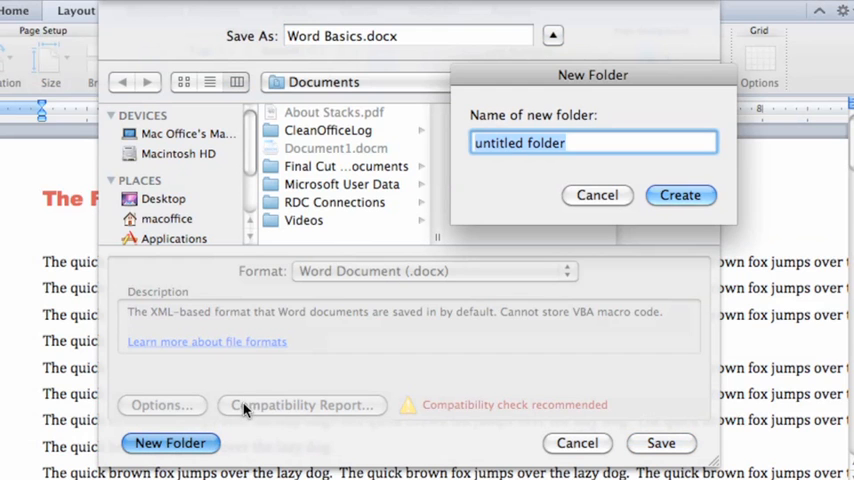
type("Word Practice")
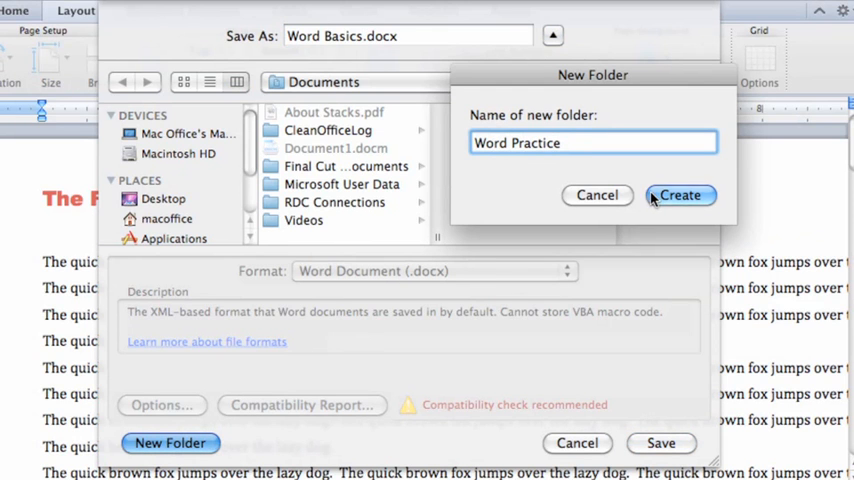
left_click(680, 196)
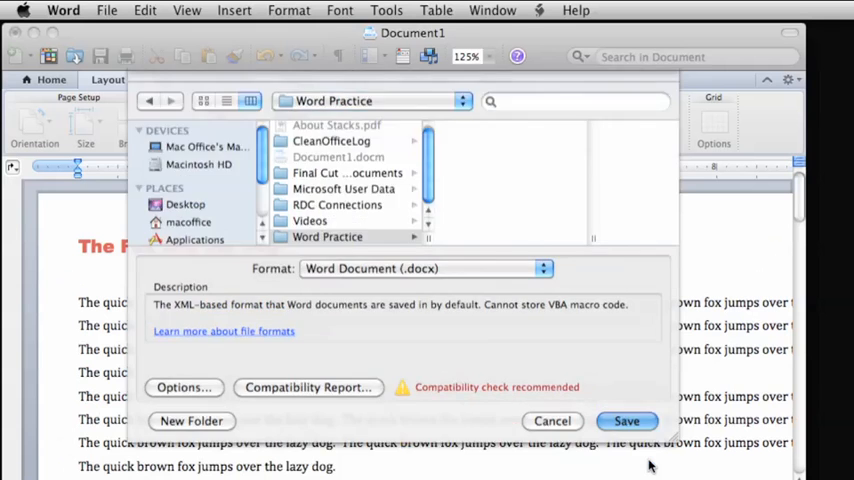
left_click(626, 420)
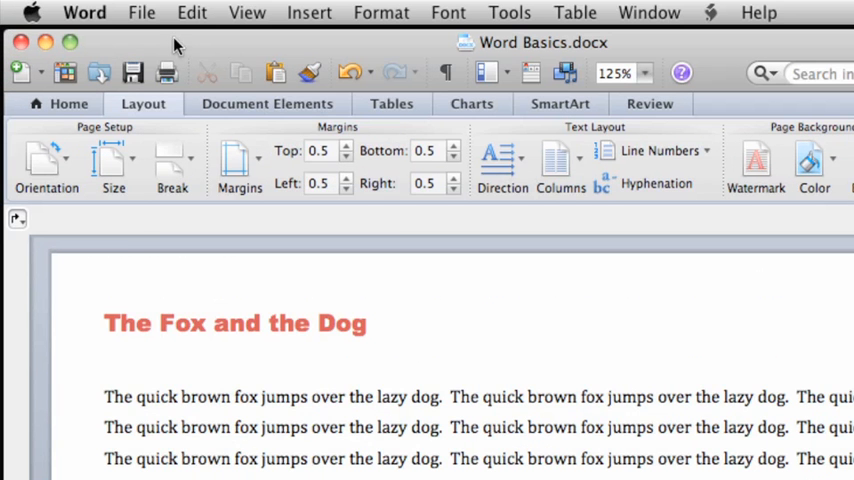
- Close the Word Basics document, then show the Word menu with Quit Word
left_click(140, 12)
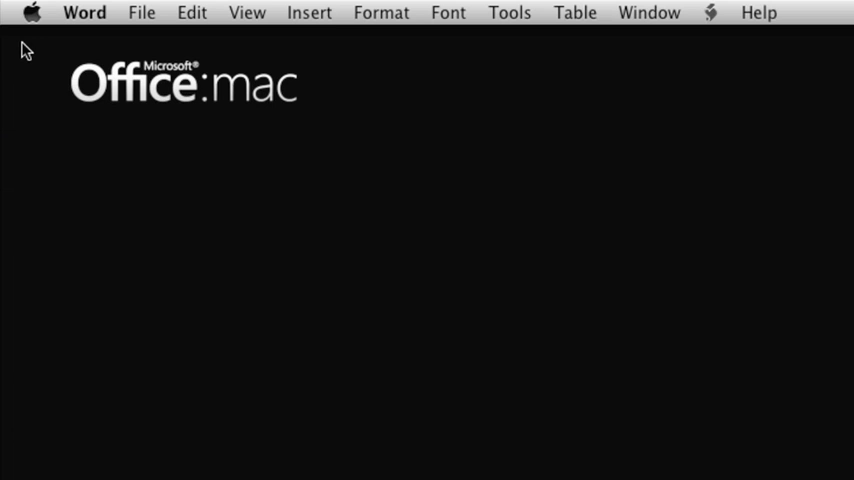
mouse_move(222, 22)
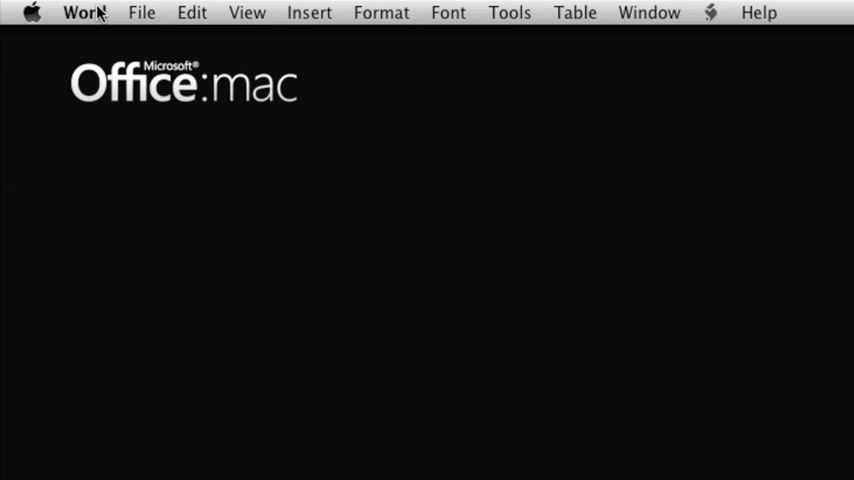
left_click(84, 12)
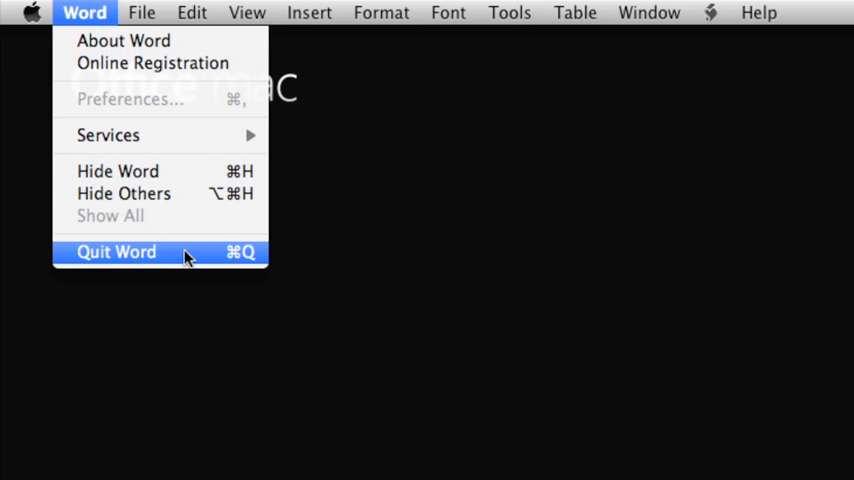
mouse_move(264, 236)
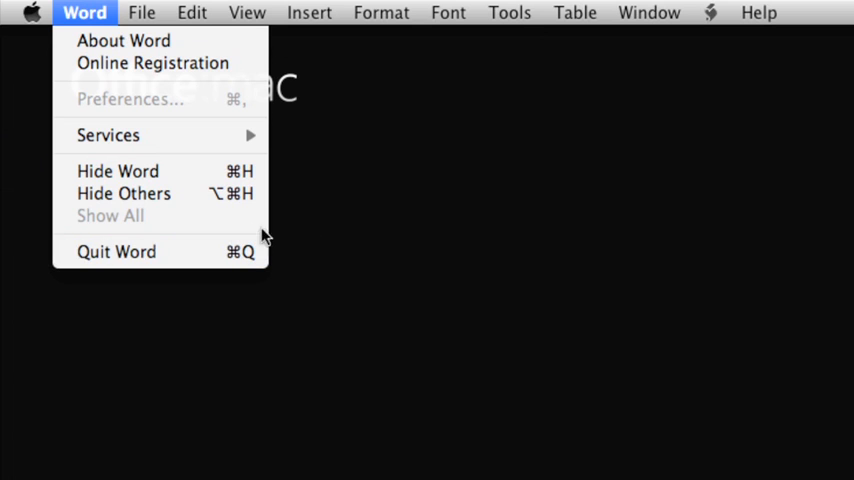
mouse_move(336, 244)
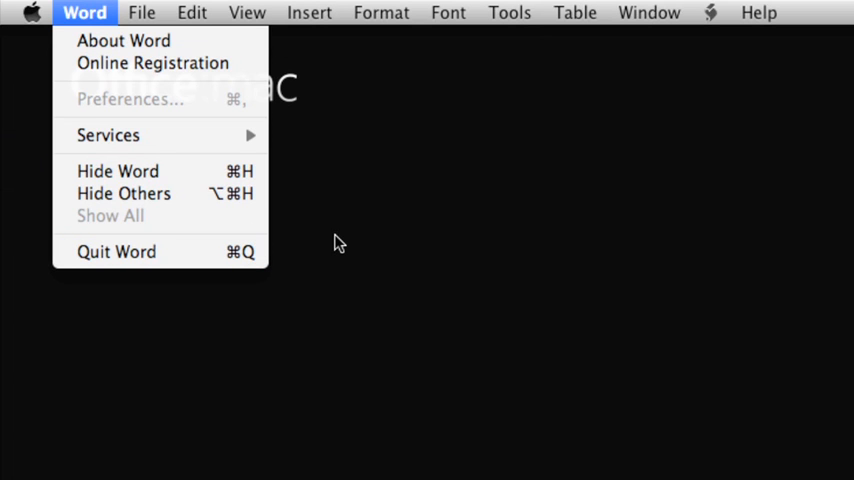
mouse_move(196, 84)
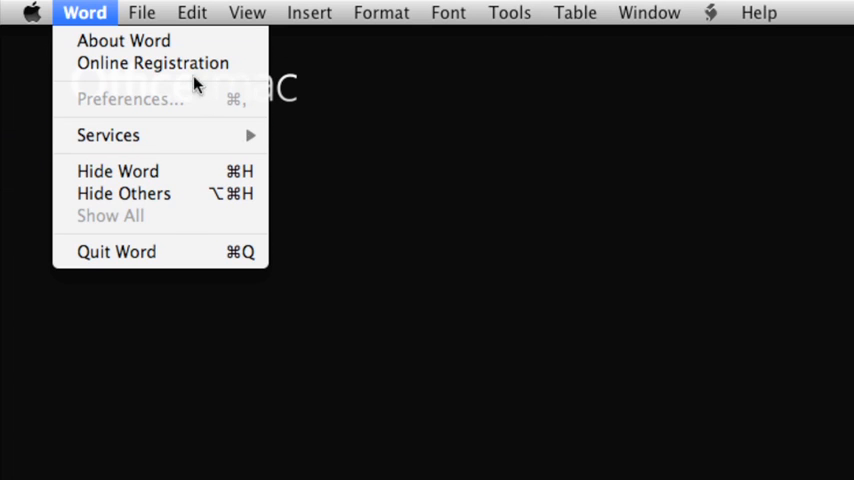
- Reach the Document Gallery's Recent Documents via File > Open Recent > More…
left_click(140, 12)
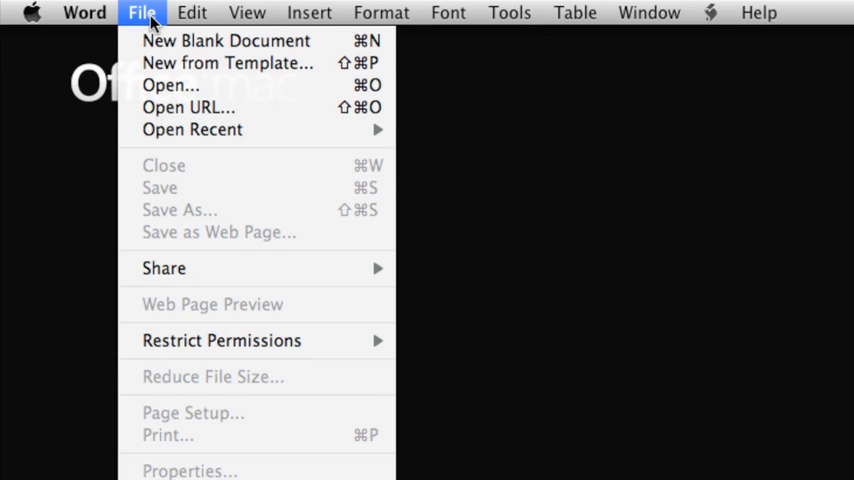
mouse_move(192, 128)
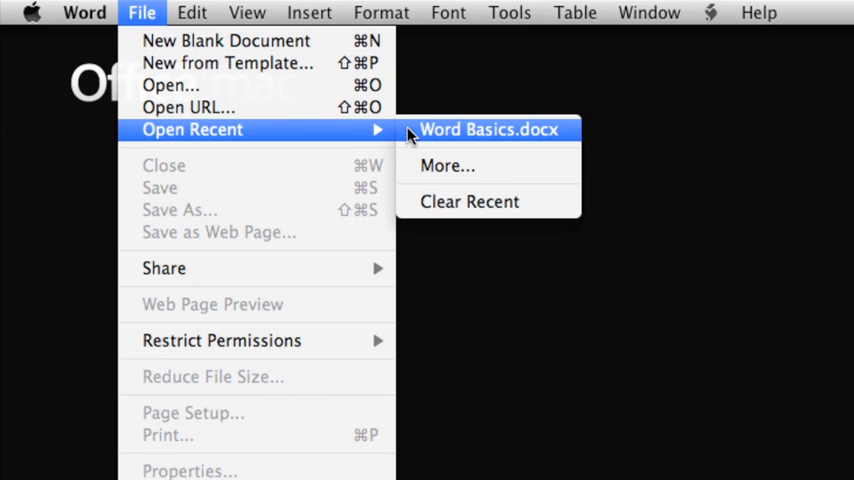
mouse_move(488, 128)
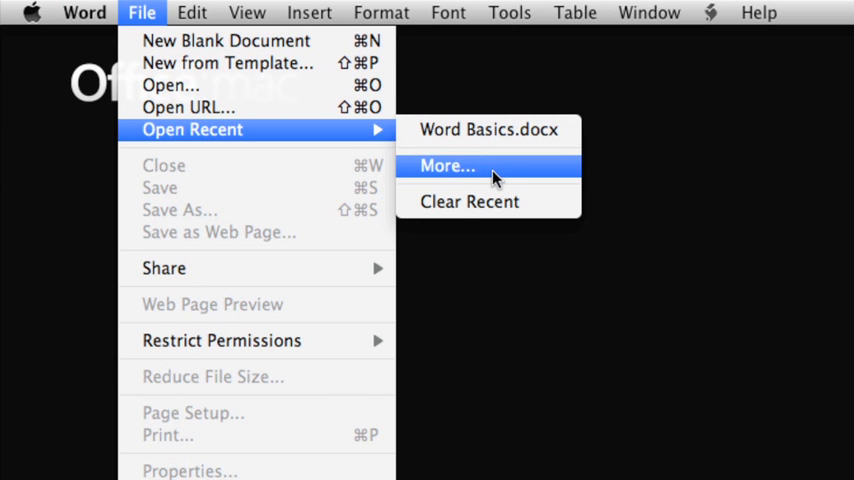
left_click(448, 166)
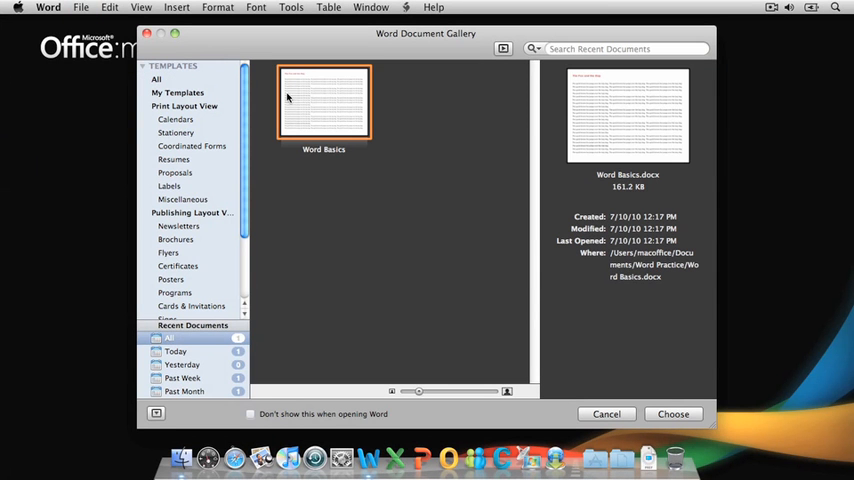
mouse_move(252, 172)
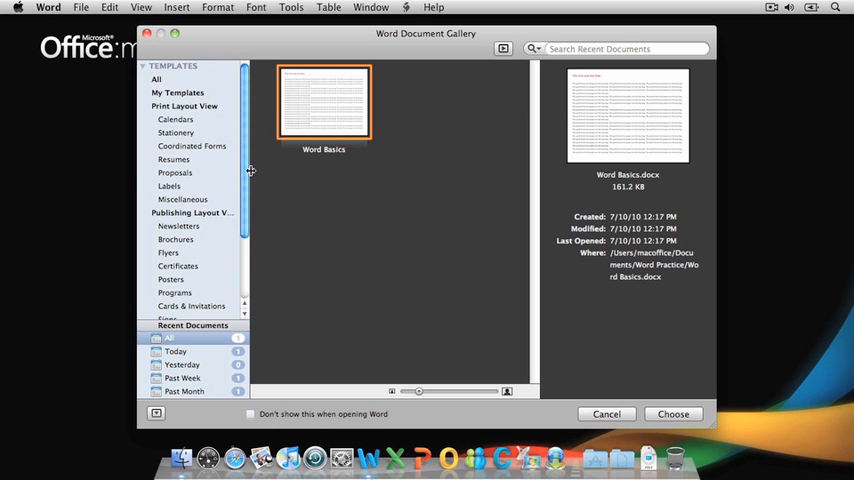
mouse_move(248, 236)
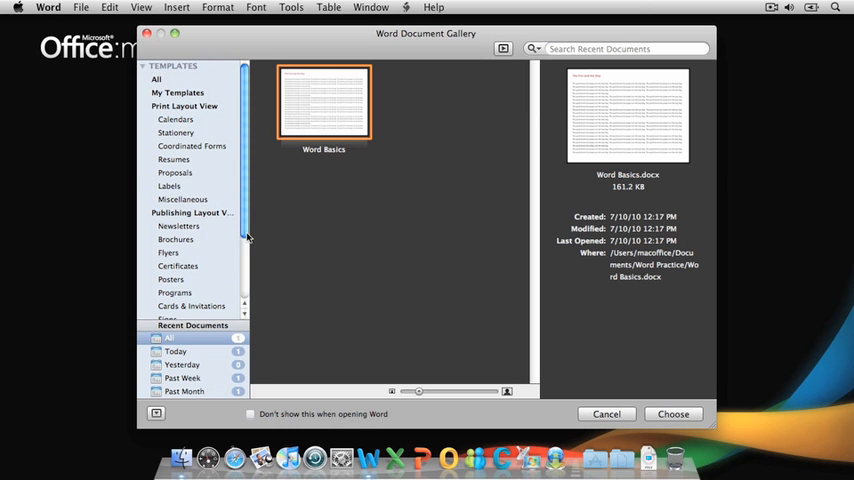
mouse_move(190, 340)
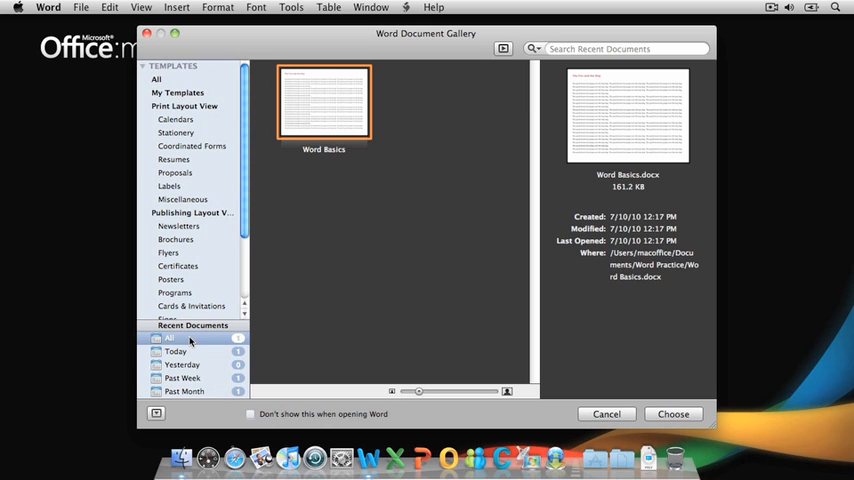
mouse_move(330, 122)
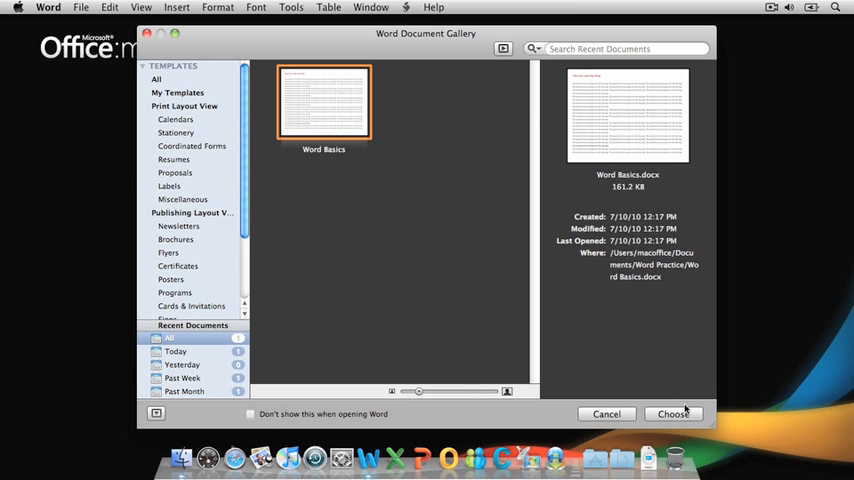
- Reopen Word Basics.docx from the gallery, then quit Word back to the Finder desktop
left_click(672, 414)
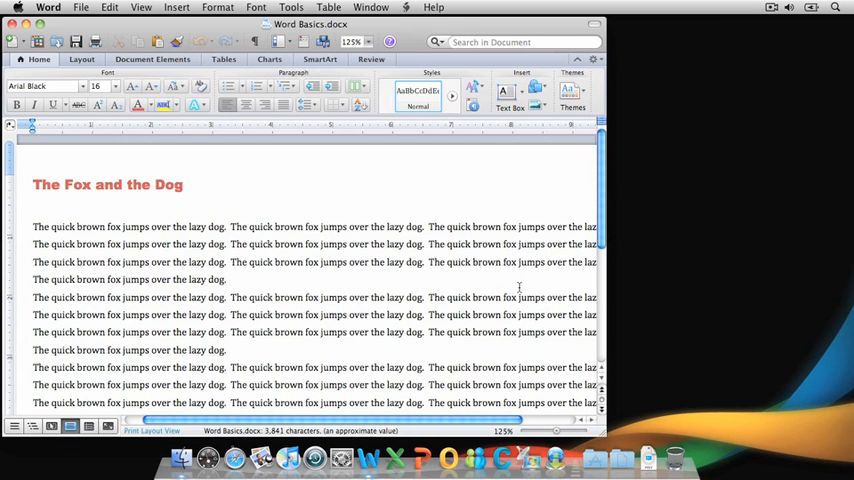
left_click(34, 184)
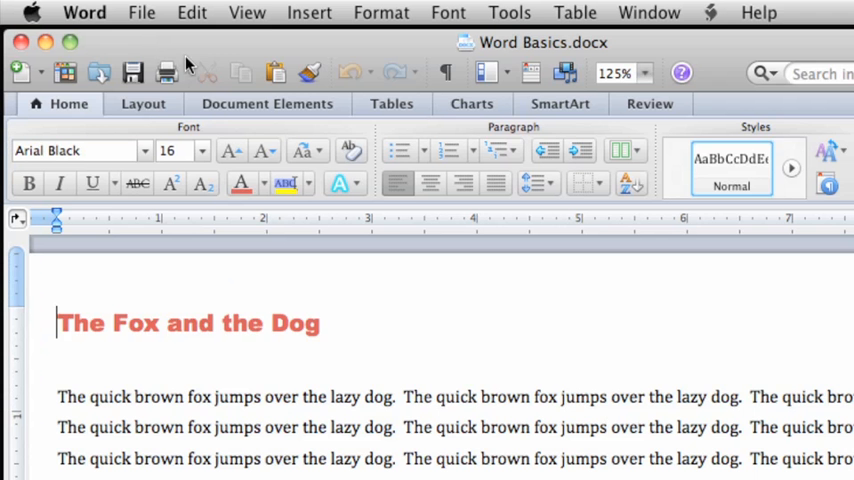
left_click(84, 12)
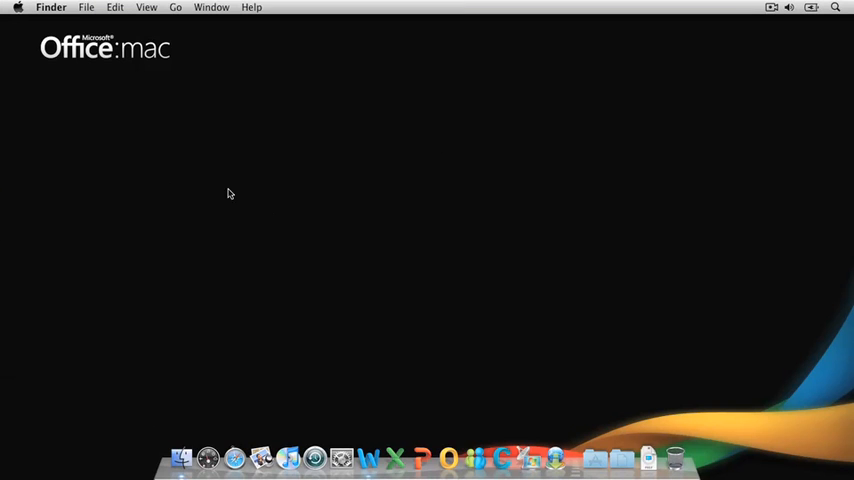
mouse_move(382, 278)
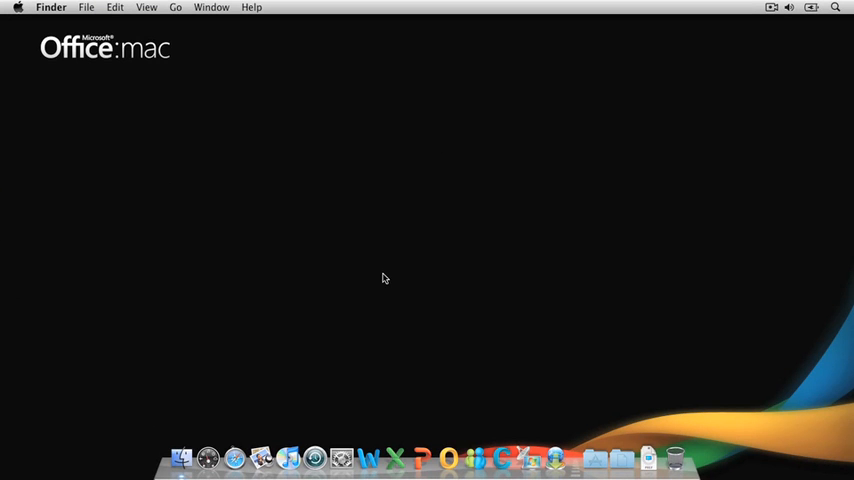